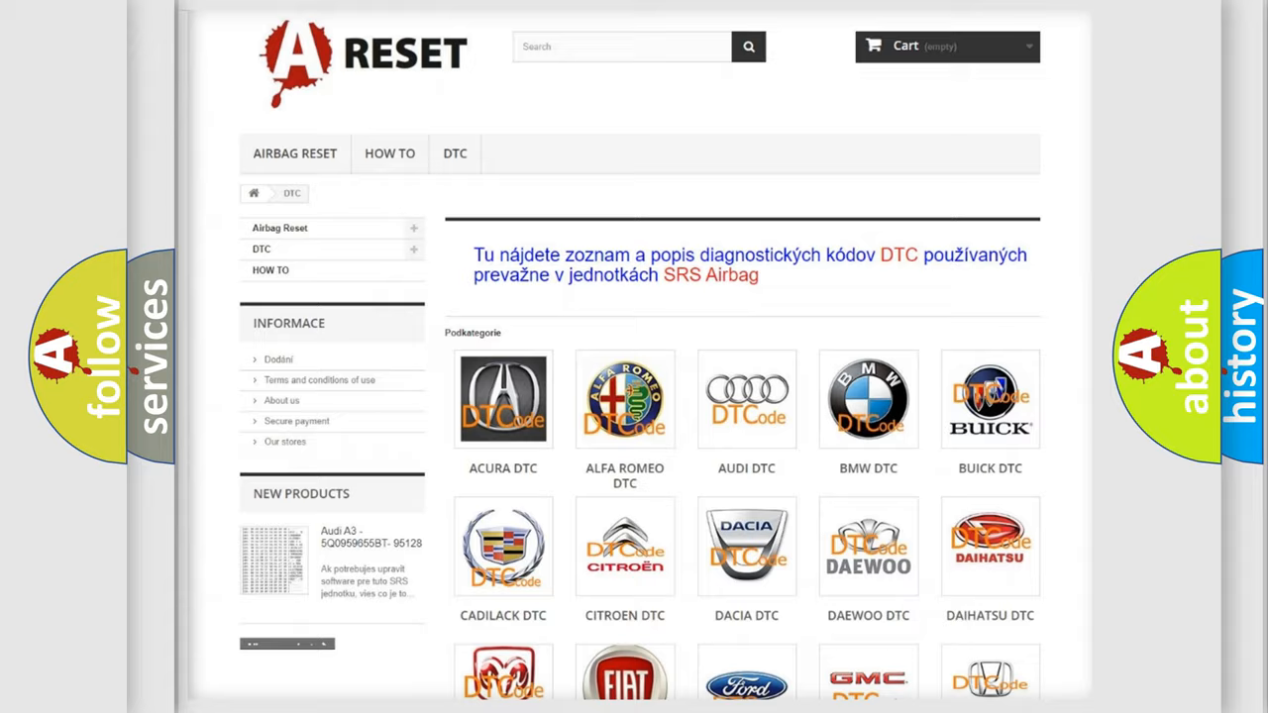
Open the Dodge DTC category from the brand grid to list its airbag trouble codes.
scroll(down, 3)
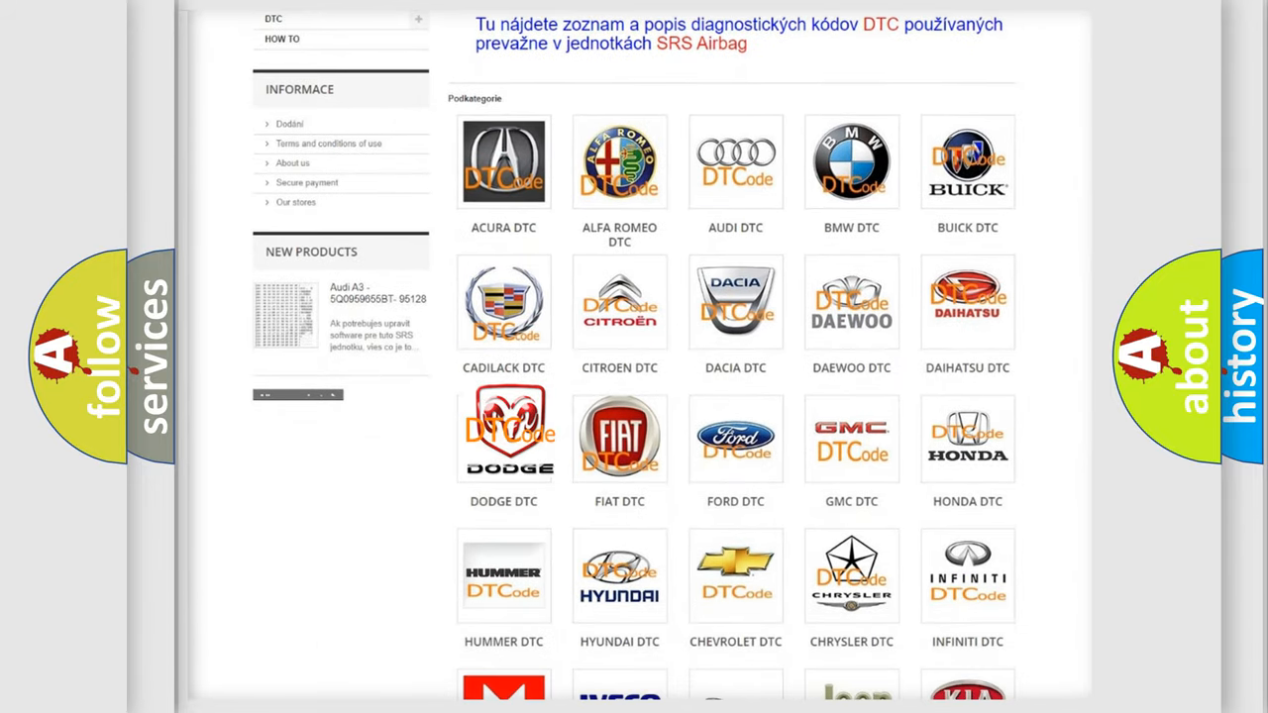
click(503, 432)
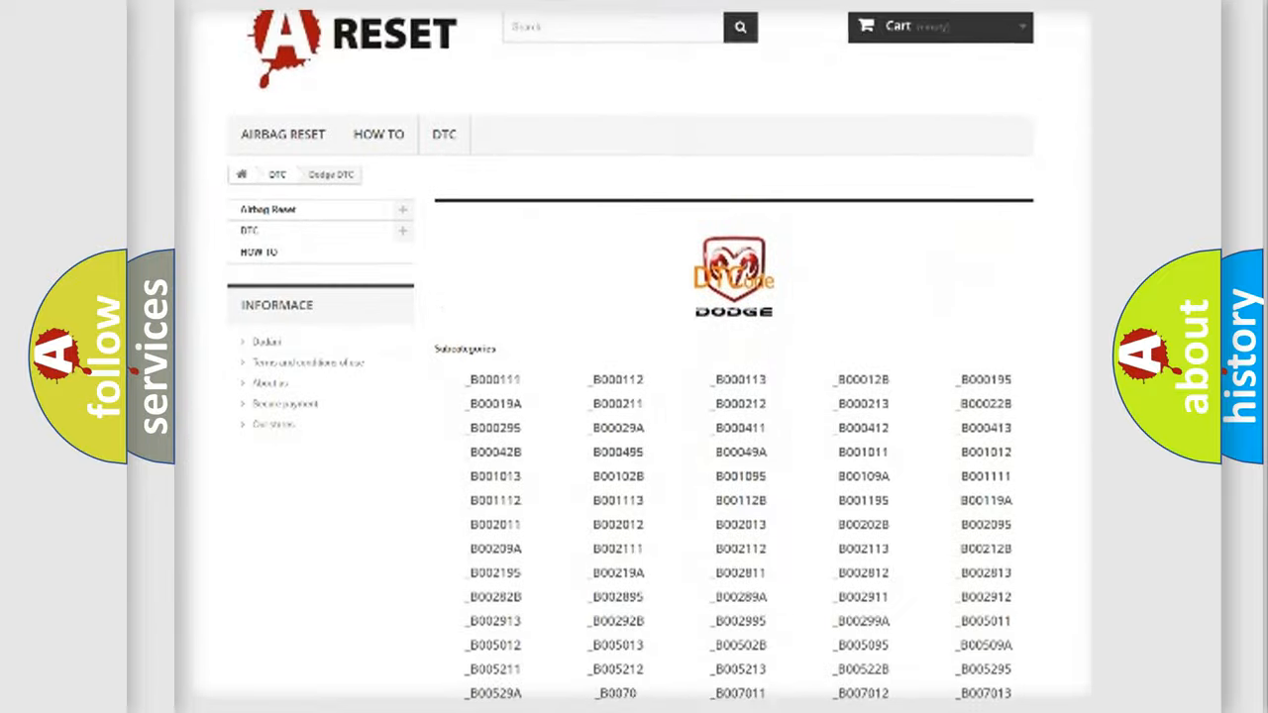
scroll(down, 3)
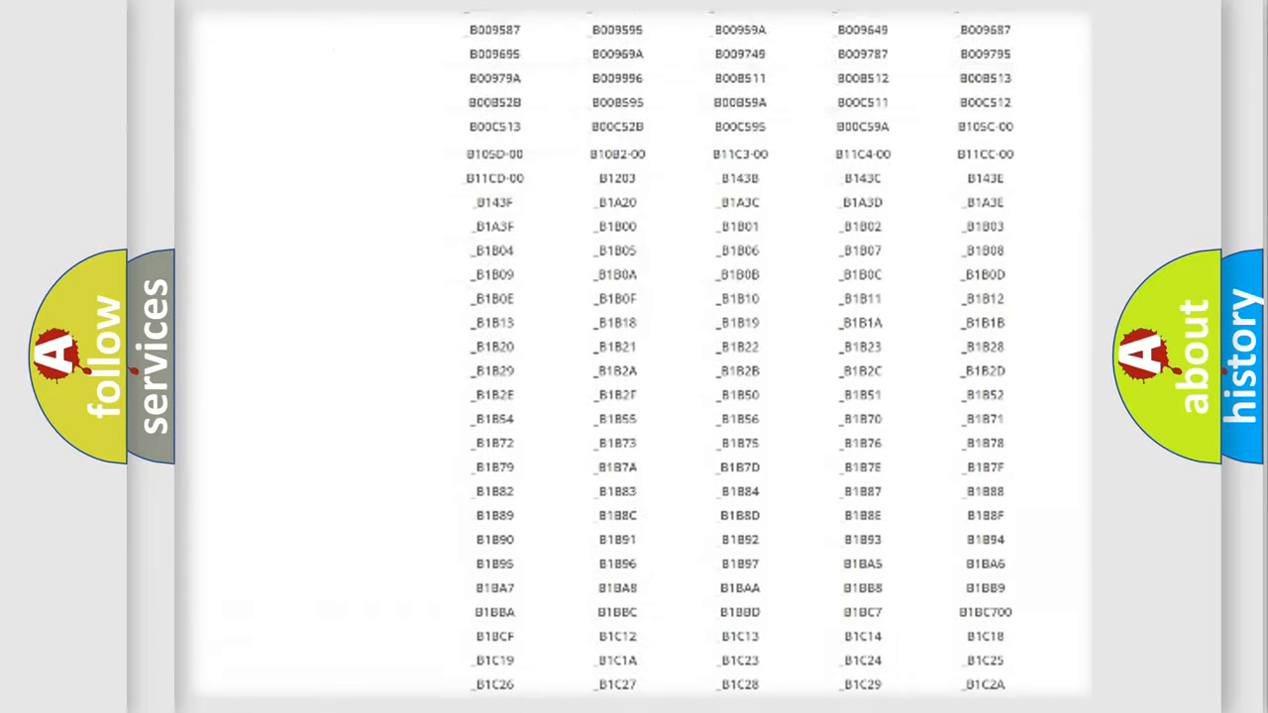
scroll(up, 3)
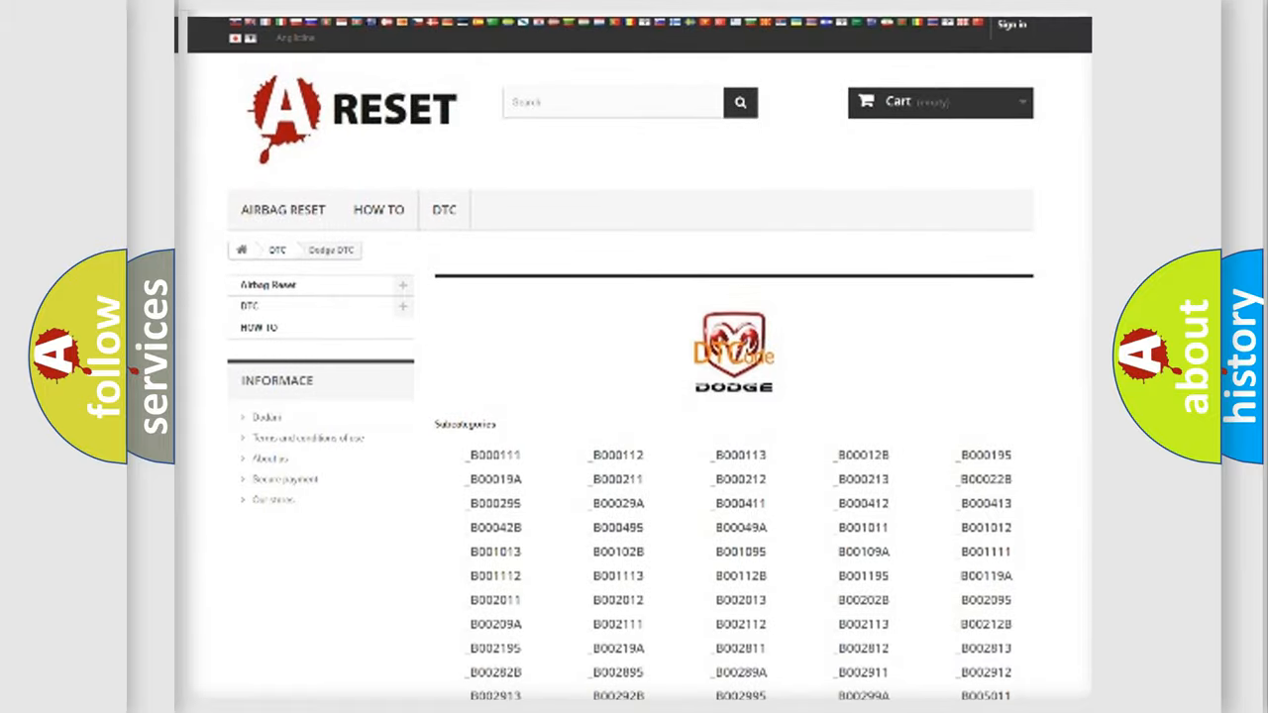